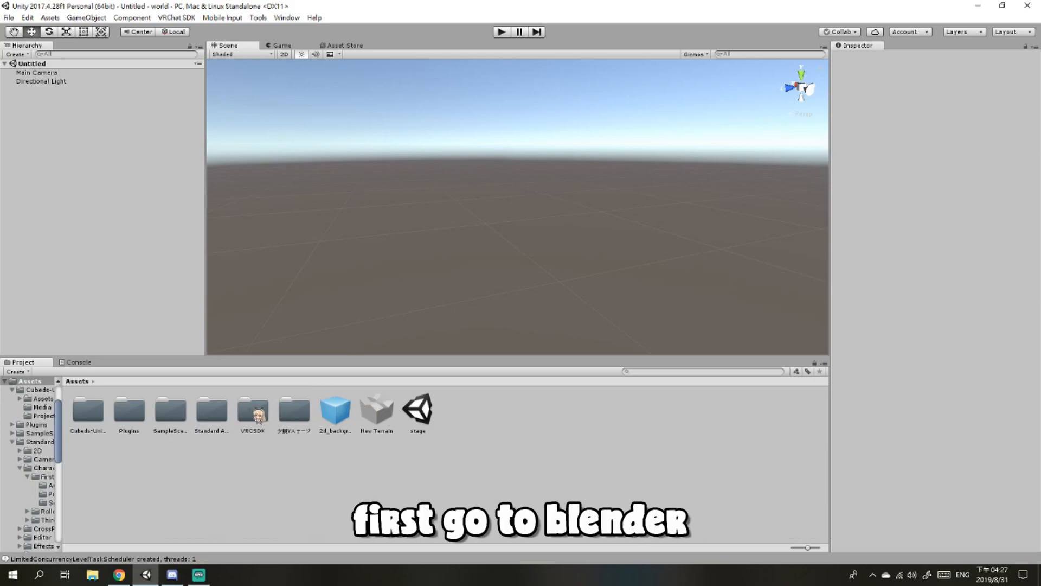
Step: Switch from the Unity project over to Blender's empty scene via the taskbar
left_click(10, 573)
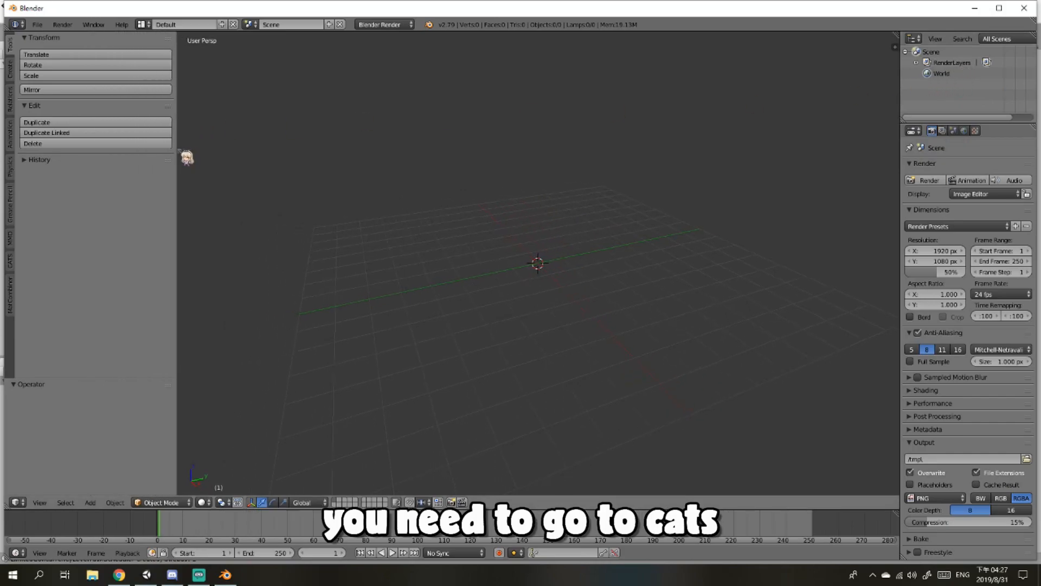
Step: Import the stage model with CATS, fix it, split it by material and start its export
left_click(9, 256)
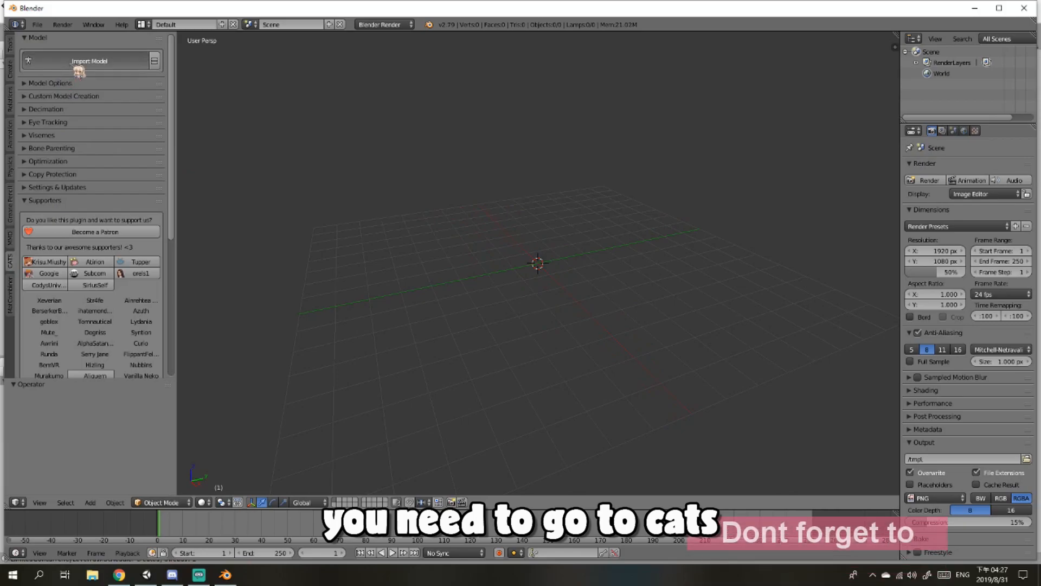
left_click(59, 61)
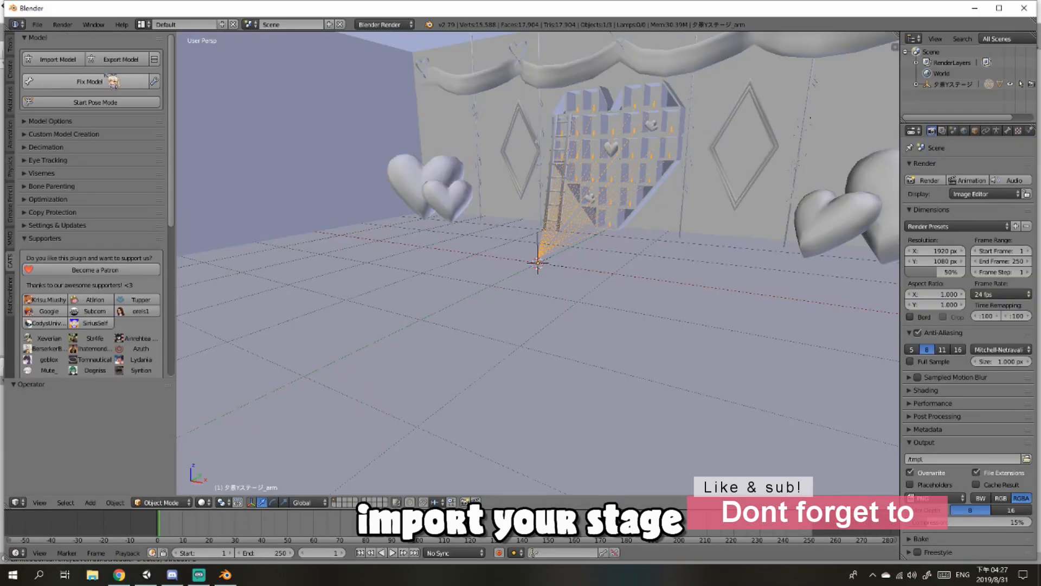
left_click(88, 81)
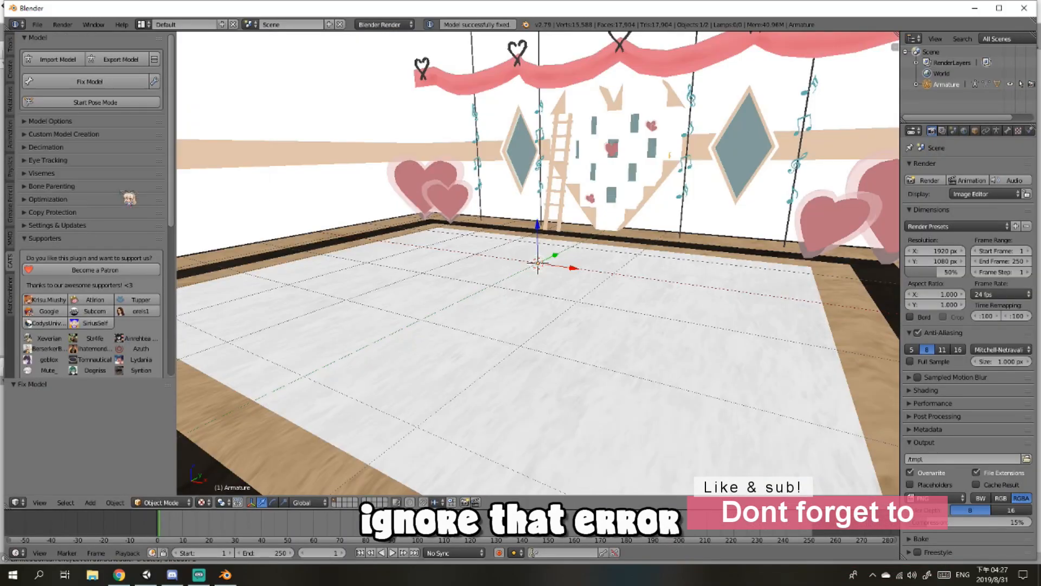
left_click(64, 120)
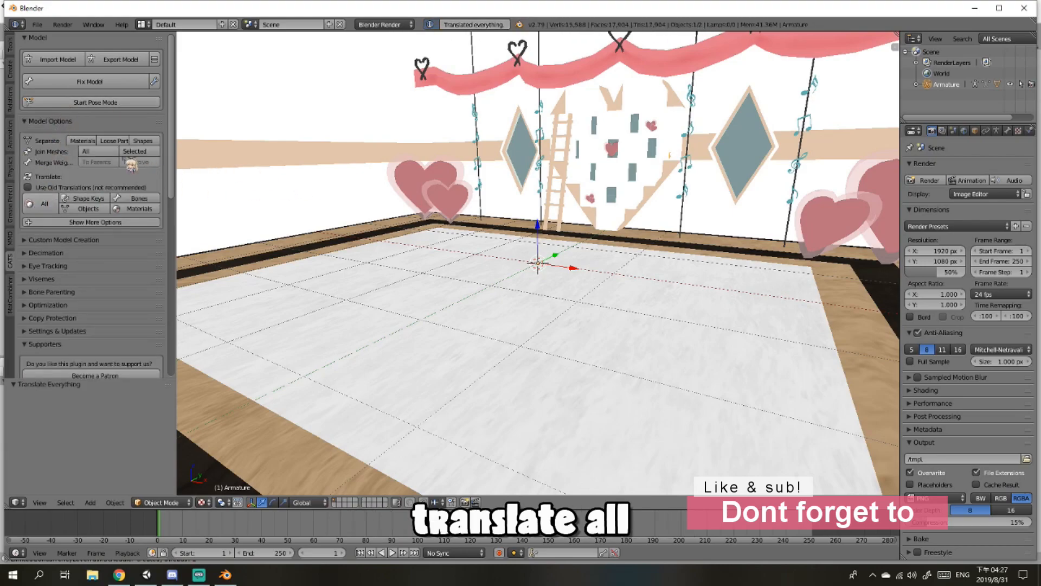
left_click(81, 139)
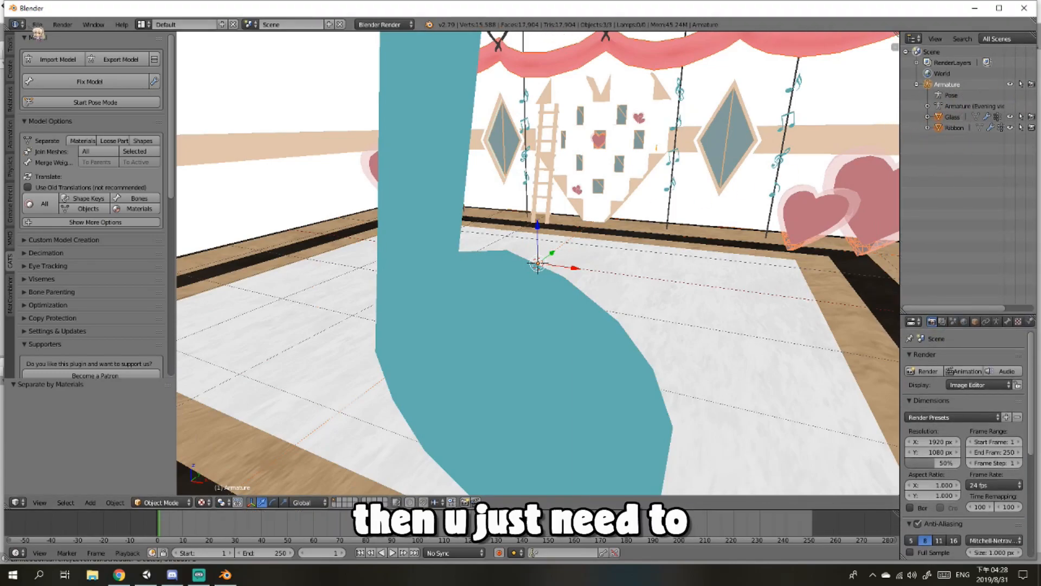
left_click(36, 25)
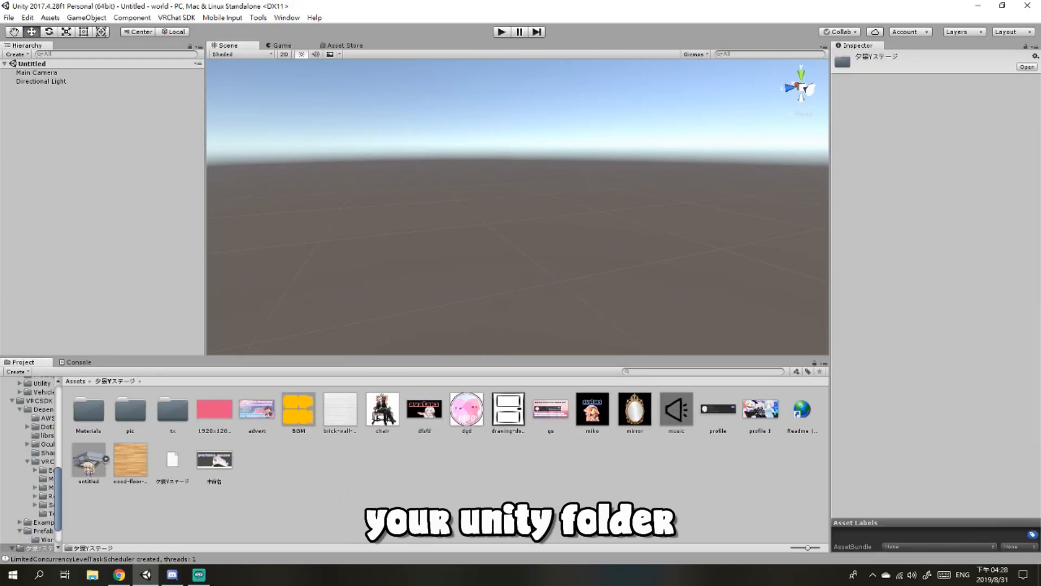
Step: Set untitled.fbx to Use External Materials (Legacy) and apply the import settings
left_click(88, 460)
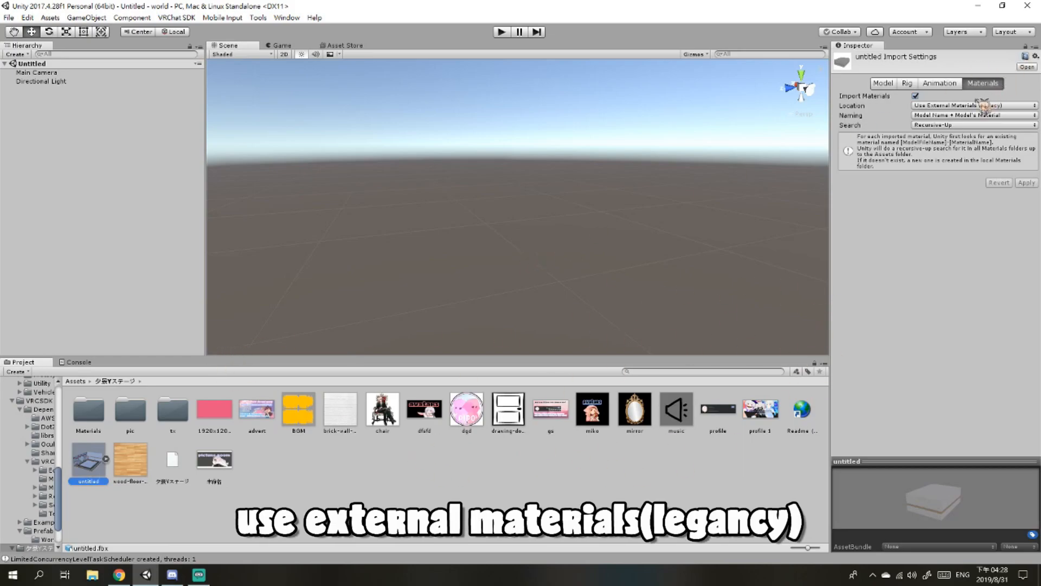
left_click(972, 105)
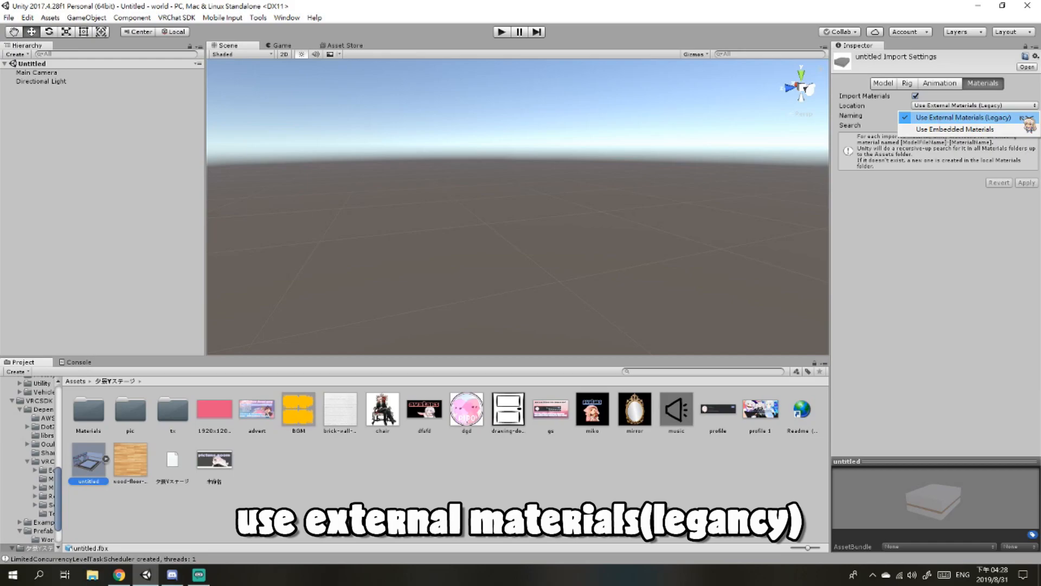
left_click(960, 117)
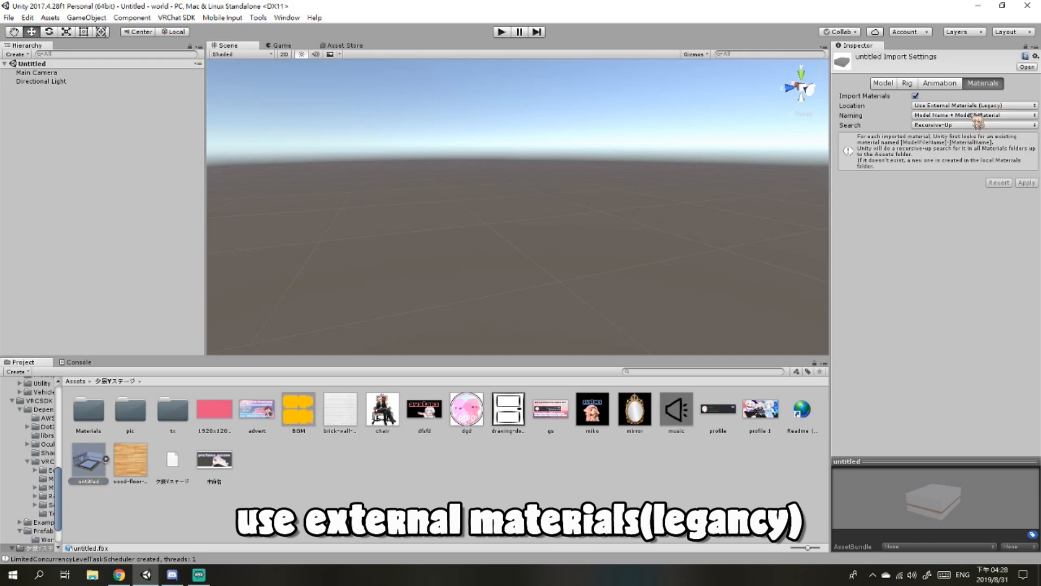
left_click(973, 114)
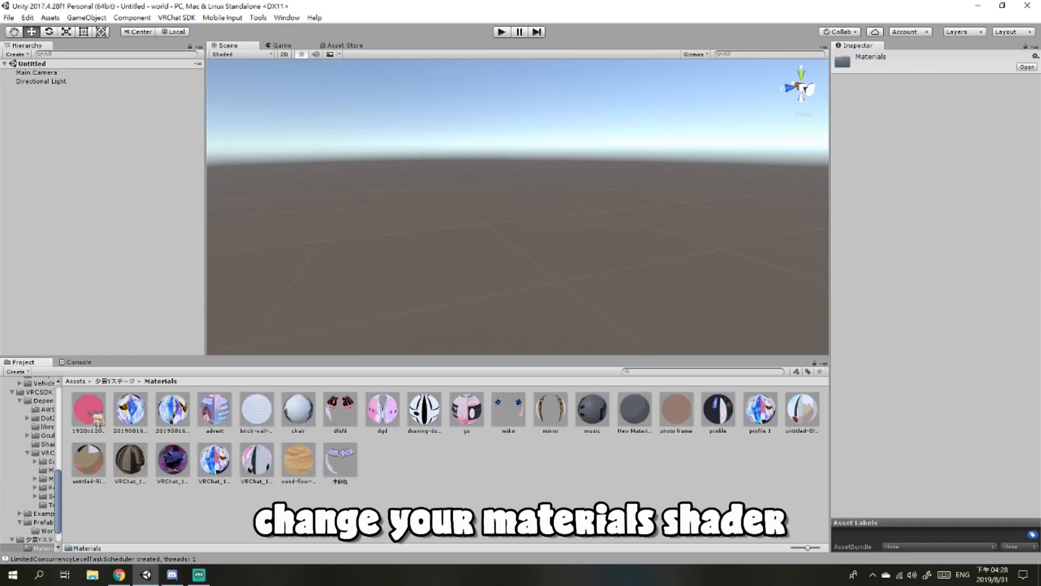
Step: Select the stage materials in the Materials folder to change their shader
left_click(116, 381)
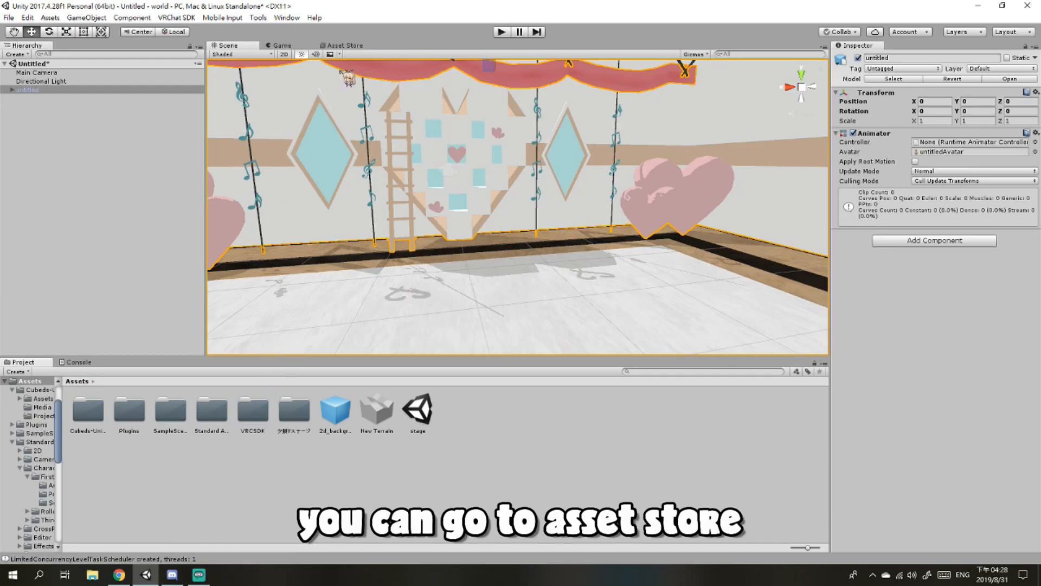
Step: Find Standard Assets in the Asset Store, start its download, and return to the scene
left_click(344, 46)
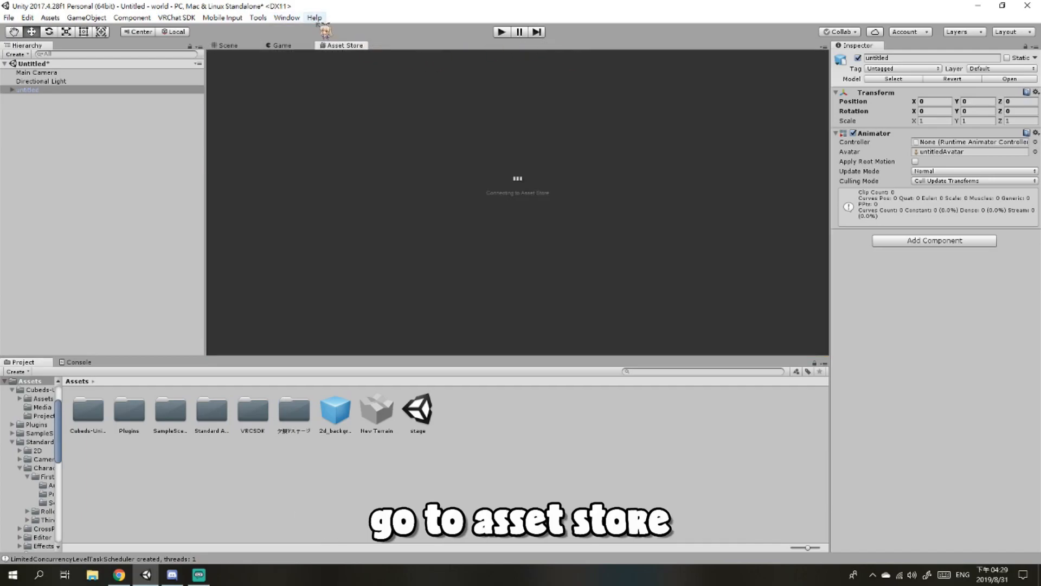
left_click(491, 79)
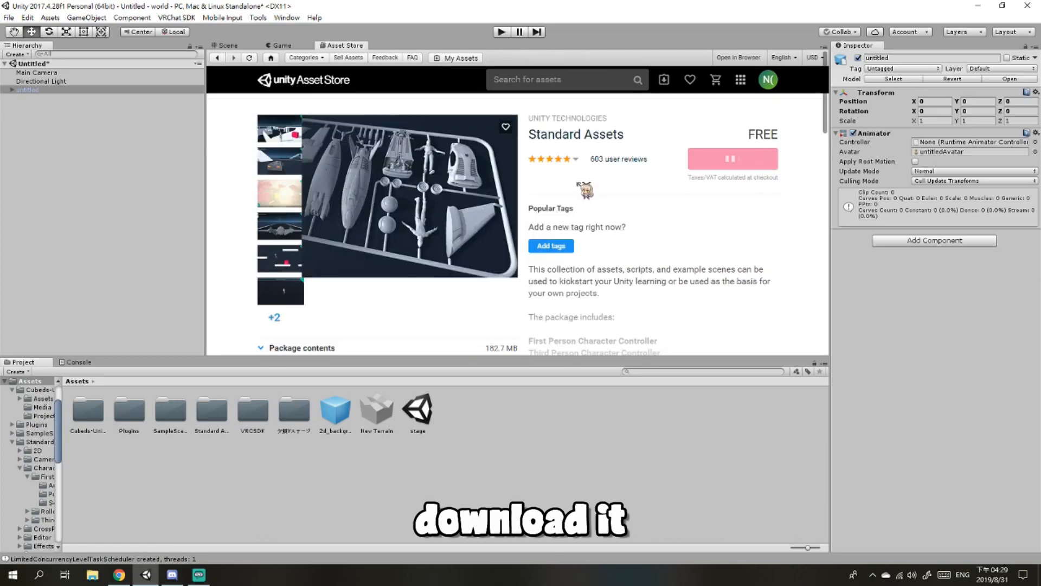
left_click(227, 44)
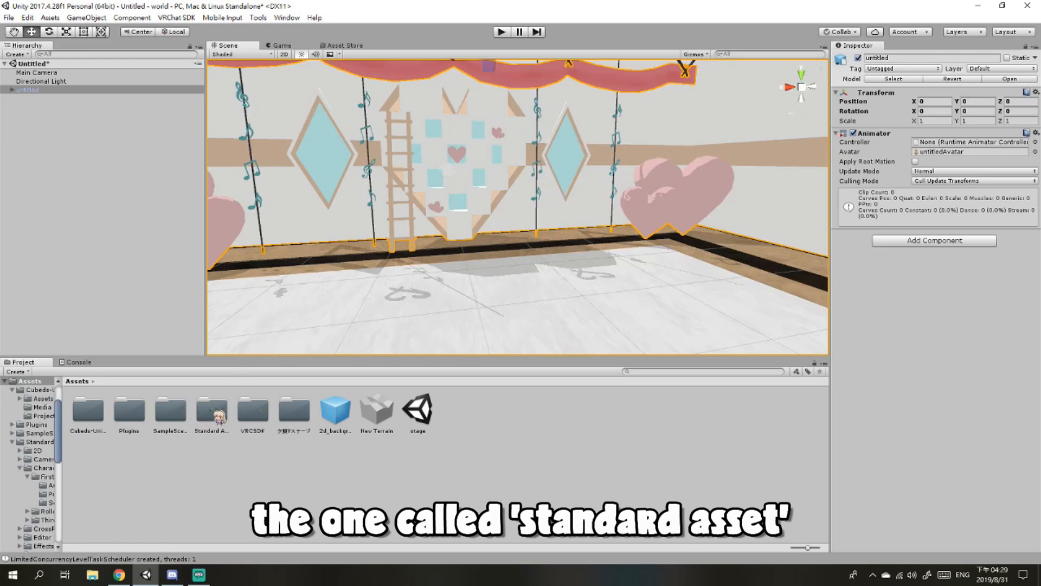
Step: Bring the FPSController prefab from FirstPersonCharacter into the scene and expand the stage's meshes
double_click(212, 408)
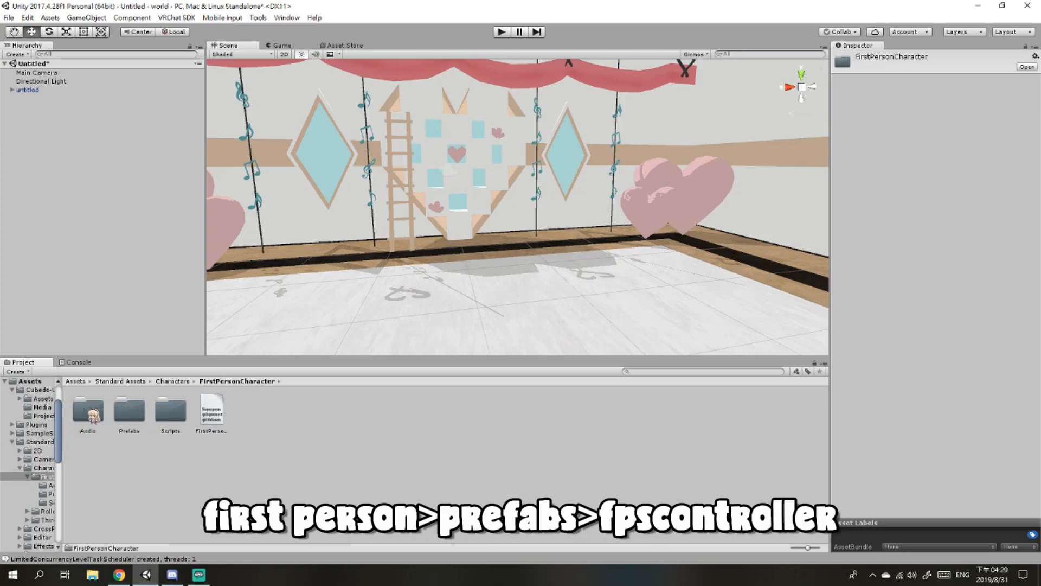
left_click(87, 409)
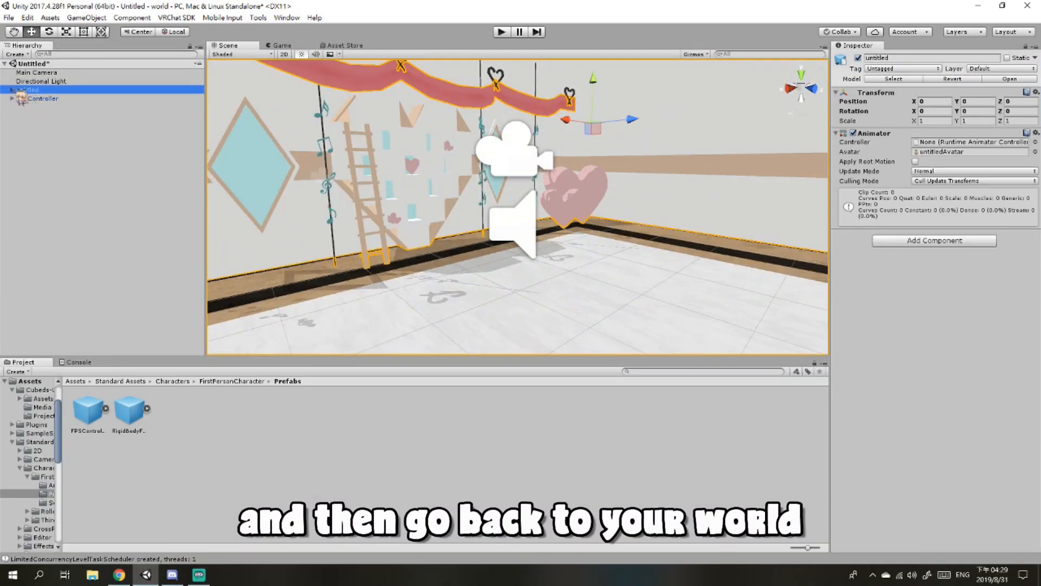
left_click(31, 108)
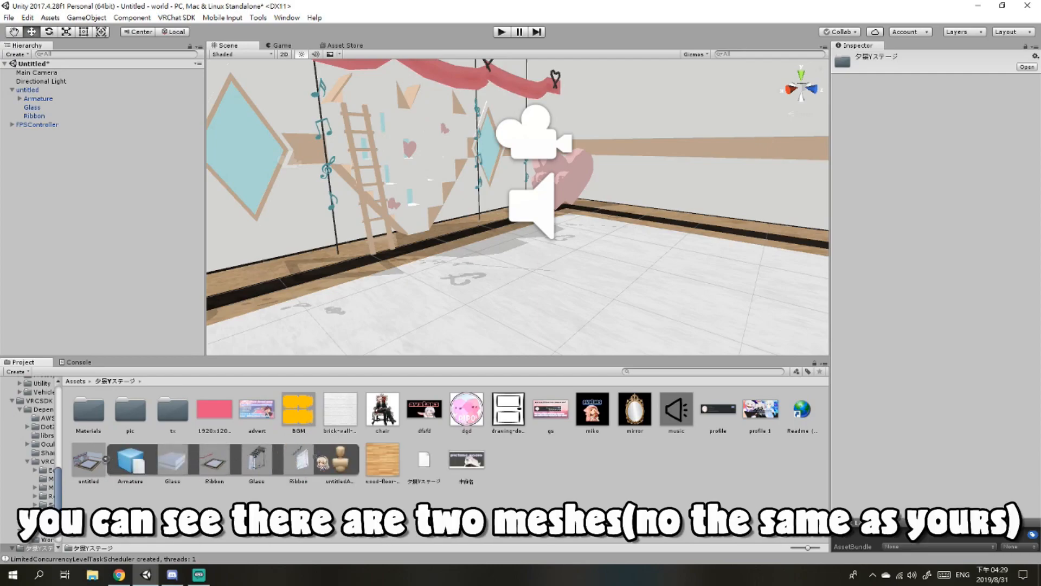
Step: Give the Glass mesh a Mesh Collider using the Glass mesh itself
left_click(32, 107)
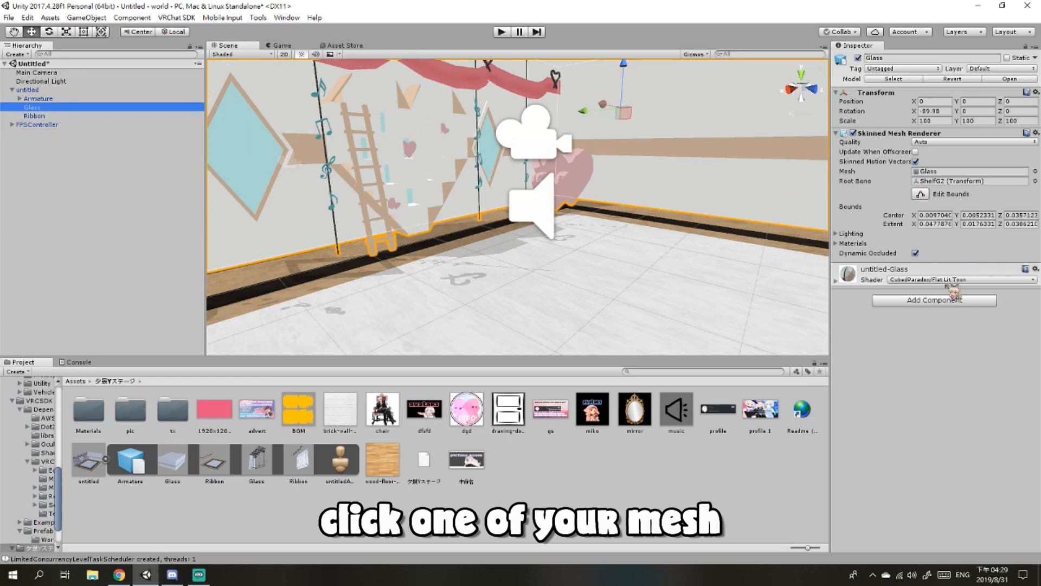
left_click(933, 299)
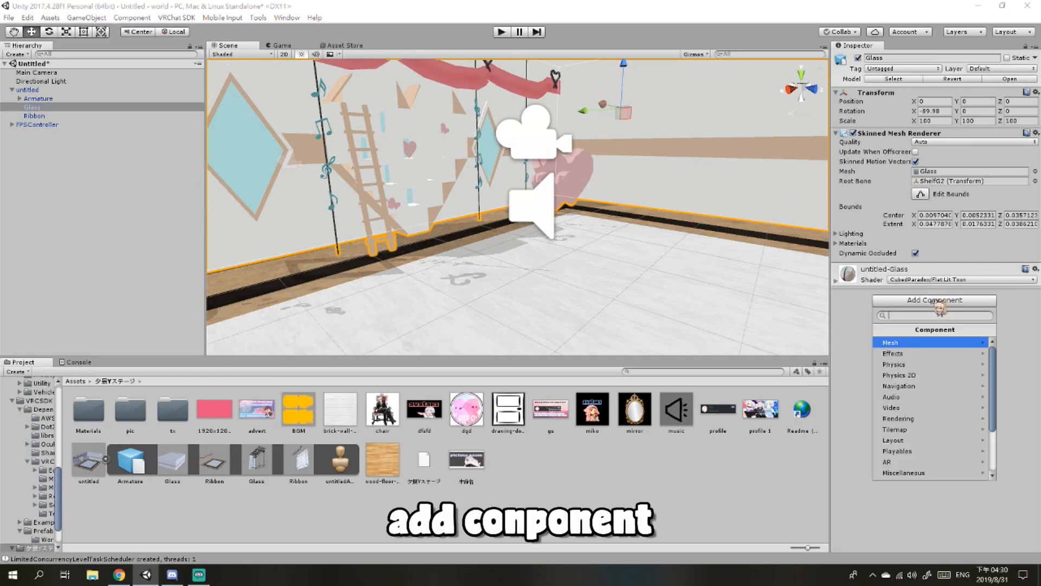
type("mesh")
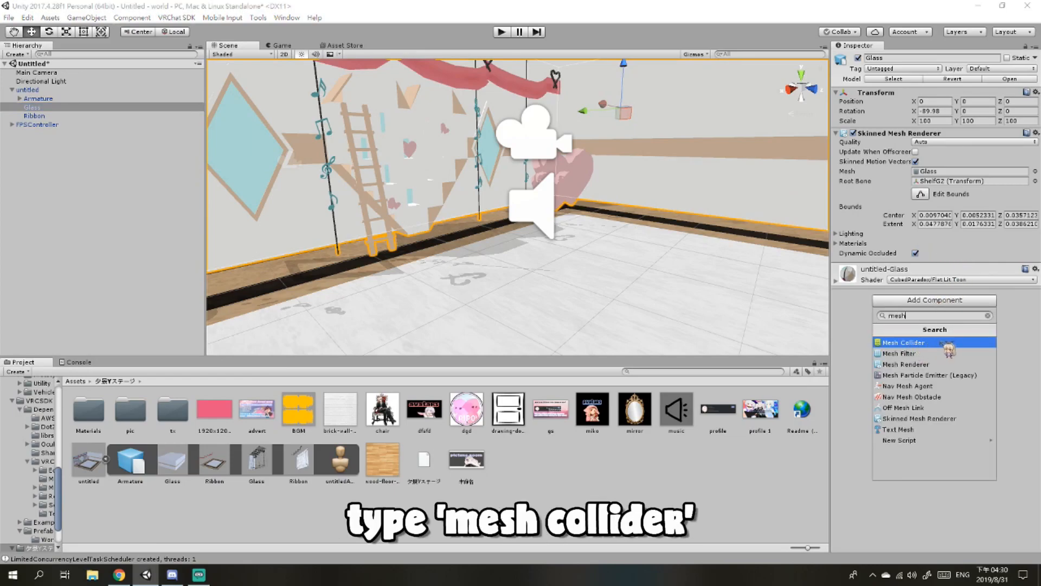
left_click(908, 341)
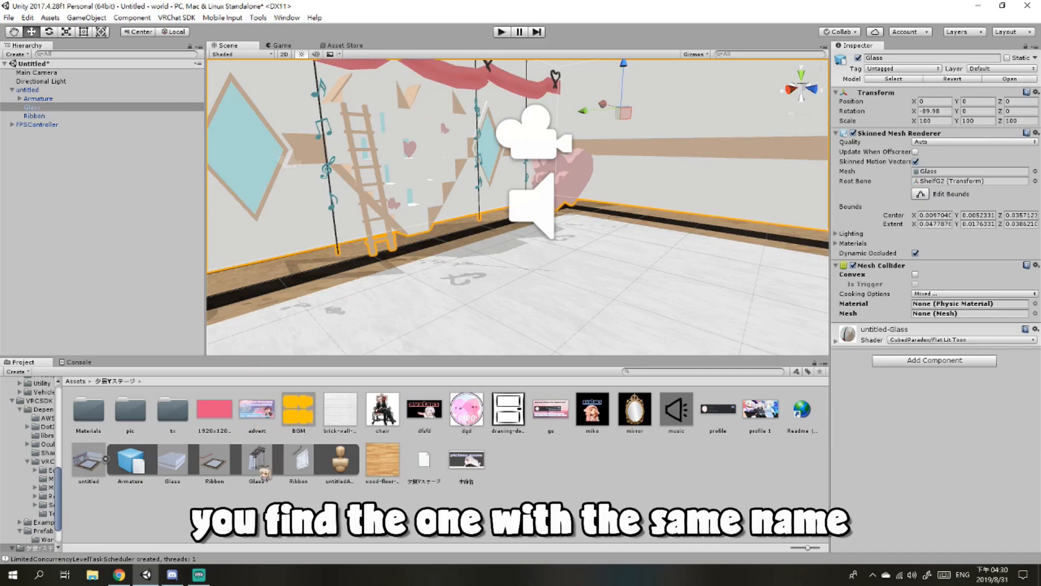
left_click(256, 462)
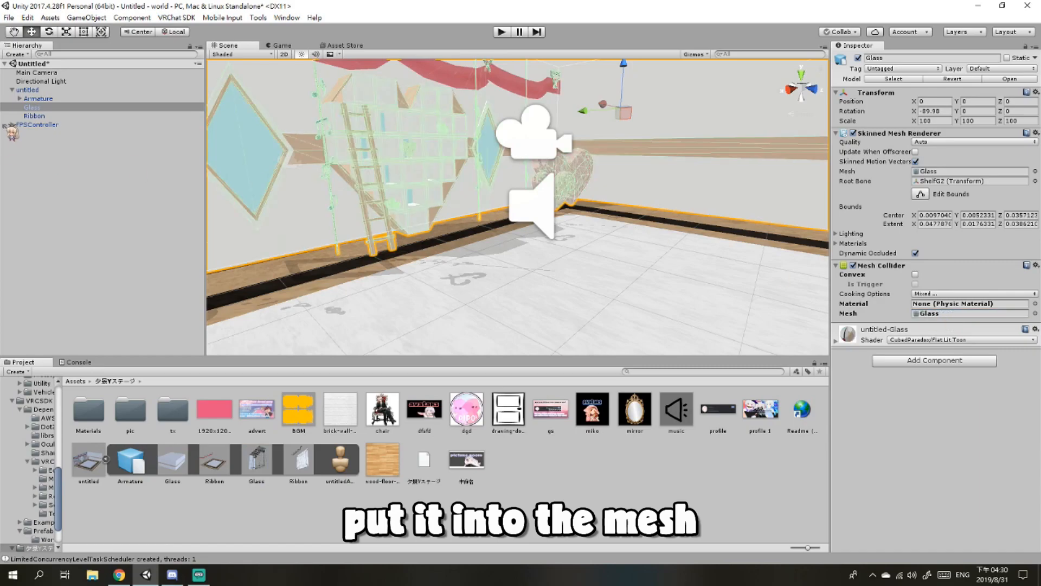
Step: Select the Ribbon mesh for its collider and run the world in Play mode
left_click(35, 116)
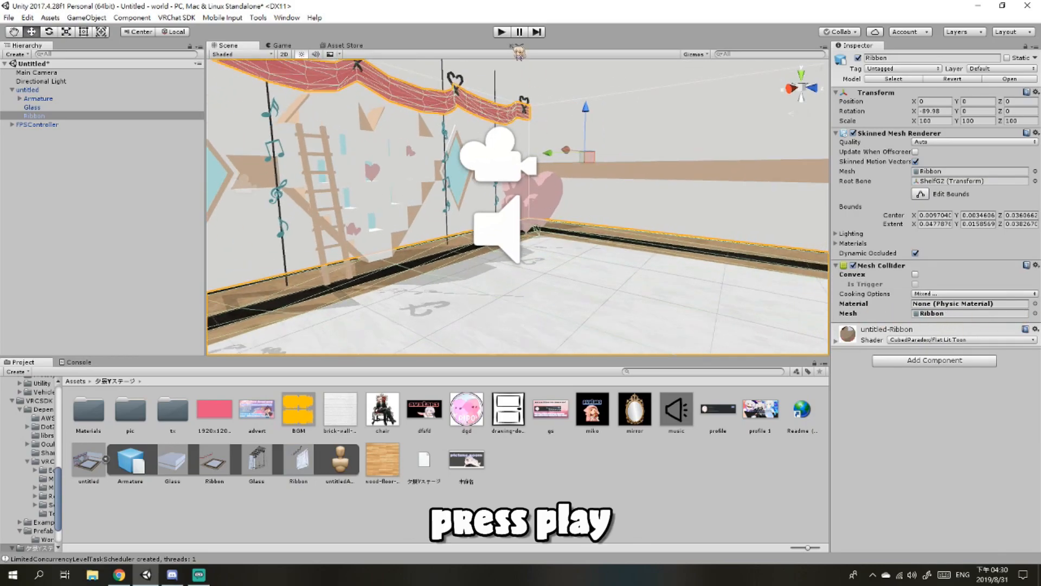
left_click(500, 31)
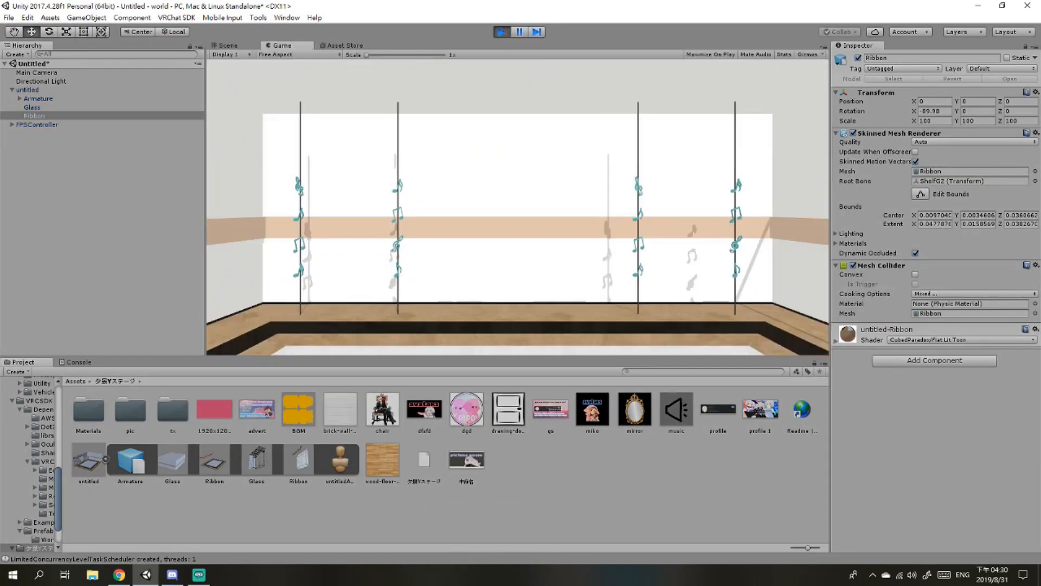